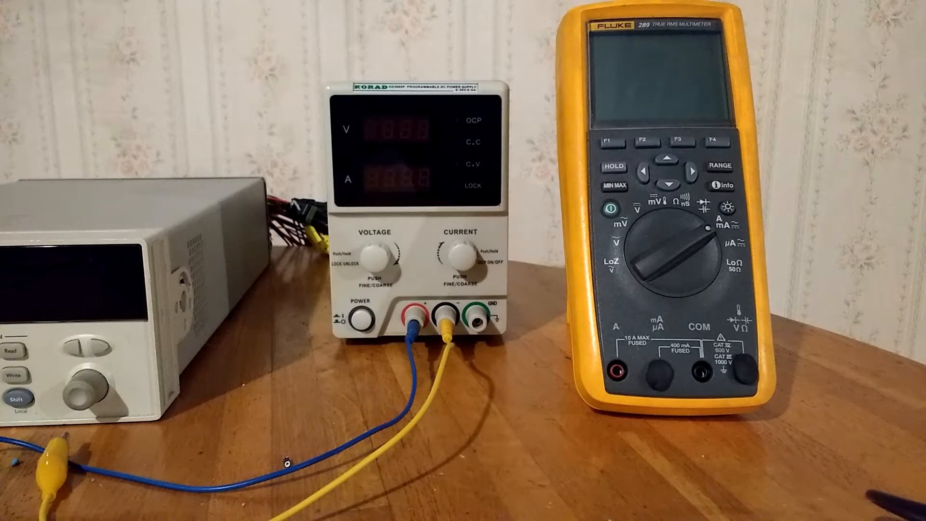
left_click(361, 317)
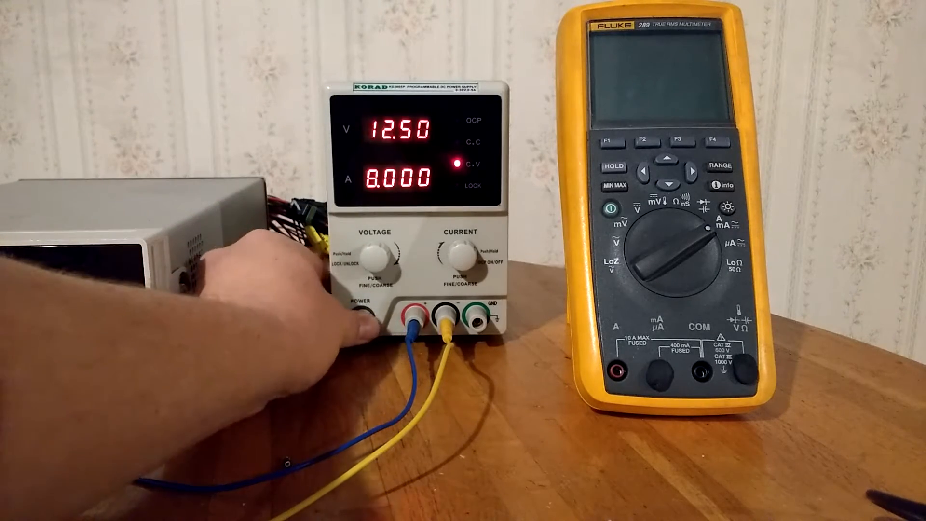